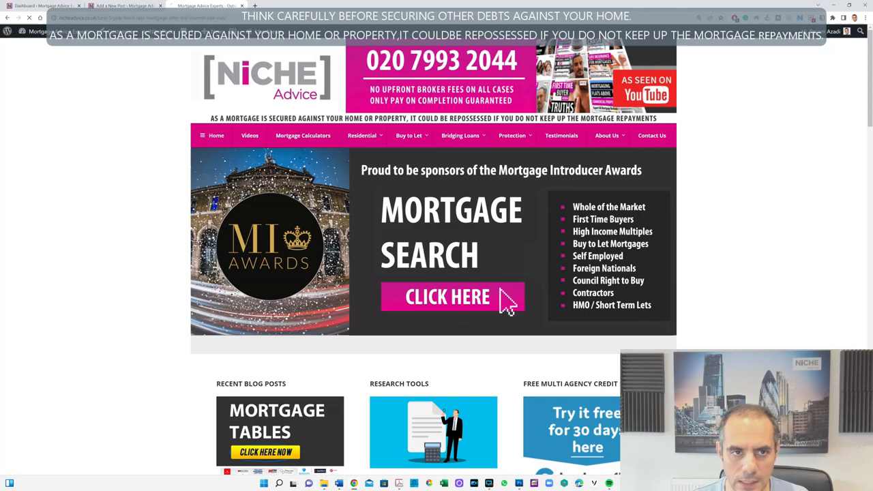
# Open the Mortgage Tables blog post on the best 5-year fixed rate after the rate rise
pyautogui.click(447, 296)
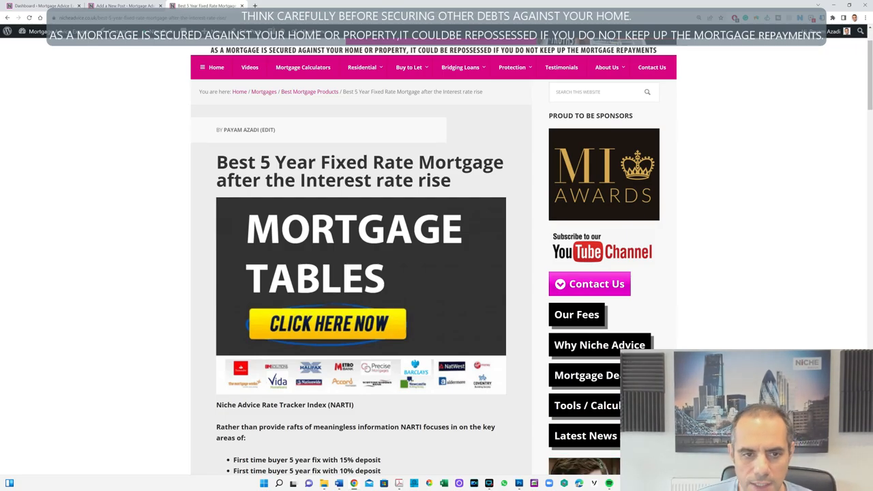
# Highlight the two first time buyer bullets in the NARTI key areas list
pyautogui.scroll(-3)
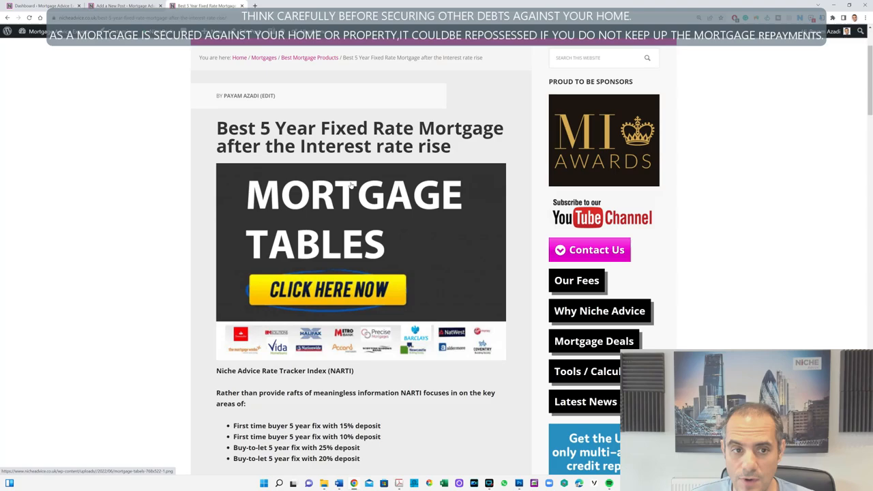
pyautogui.scroll(-3)
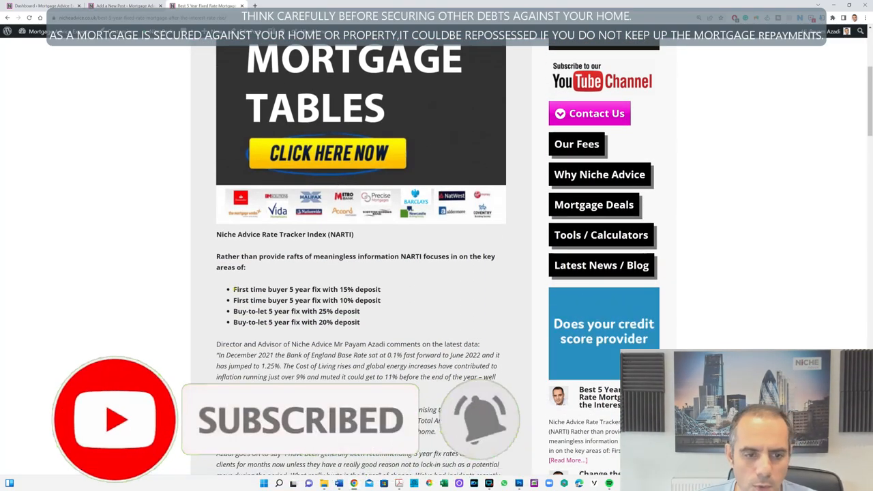
pyautogui.moveTo(233, 289); pyautogui.dragTo(382, 300)
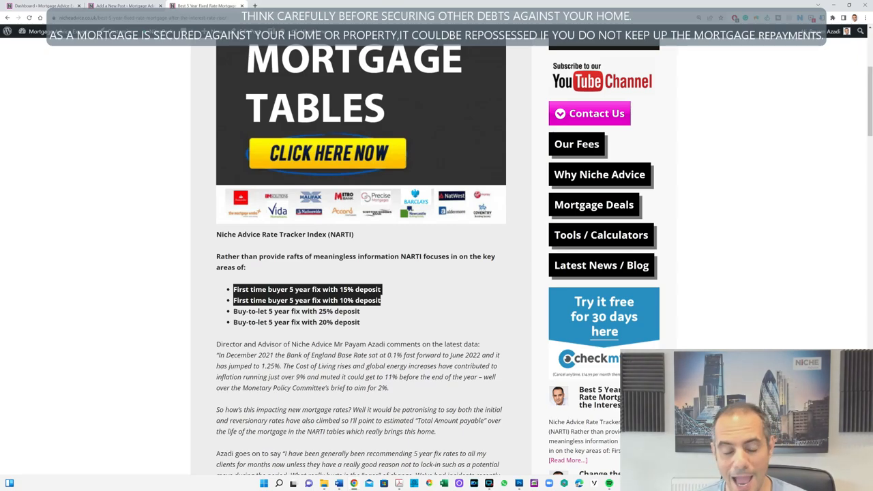
# In the 15% deposit table, highlight the 2021 initial rate of 2.01% and the 2022 rates
pyautogui.scroll(-3)
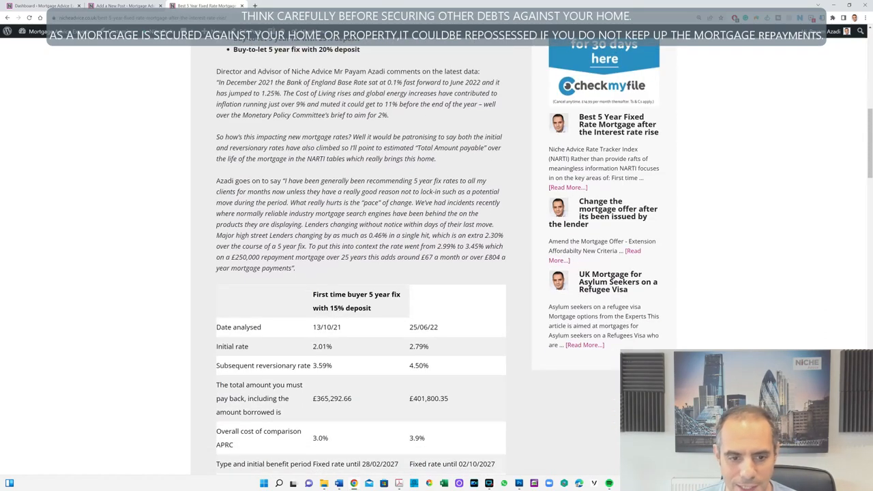
pyautogui.scroll(-3)
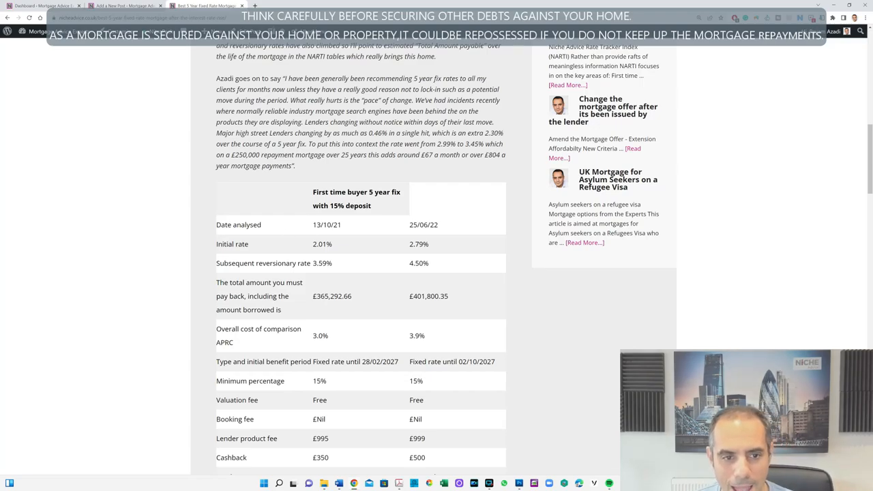
pyautogui.doubleClick(327, 225)
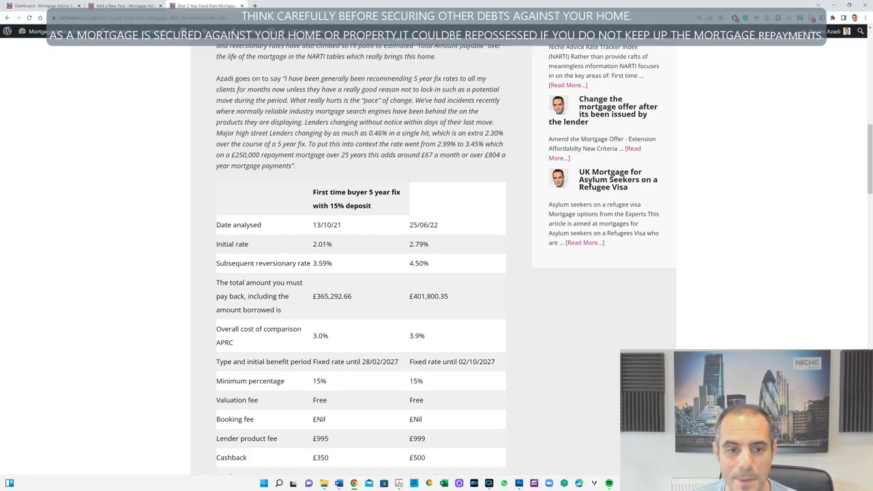
pyautogui.moveTo(354, 250)
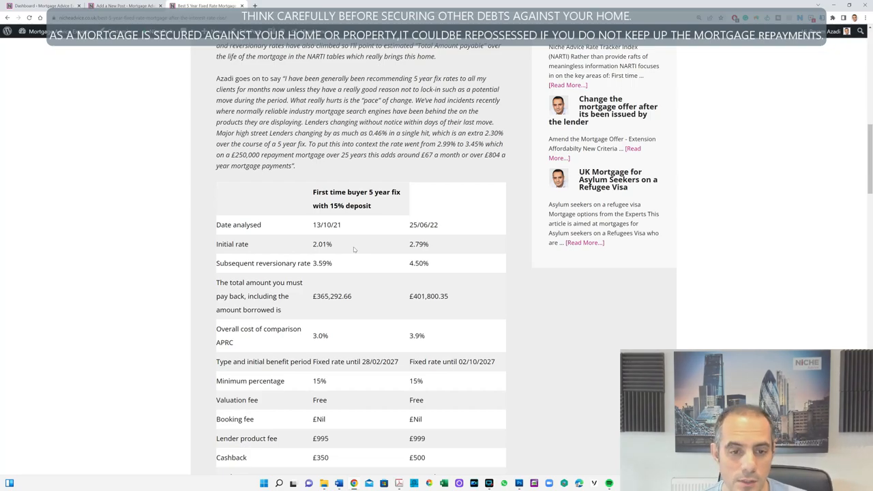
pyautogui.doubleClick(322, 244)
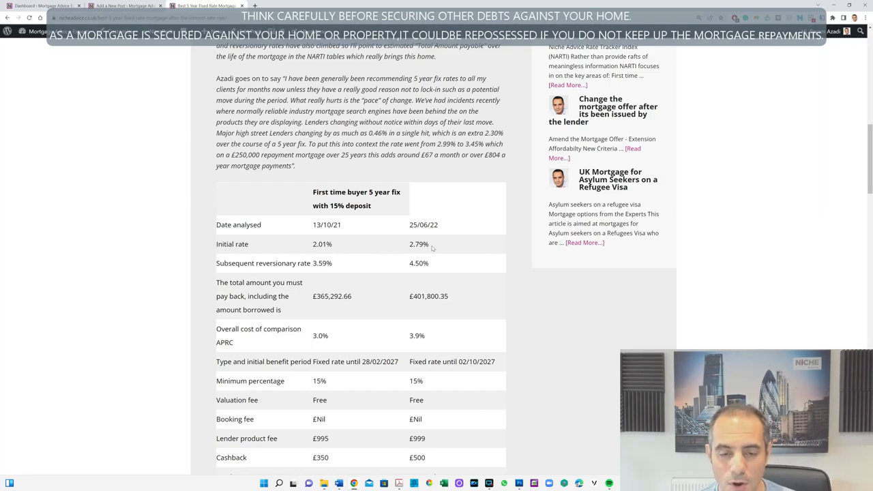
pyautogui.doubleClick(419, 244)
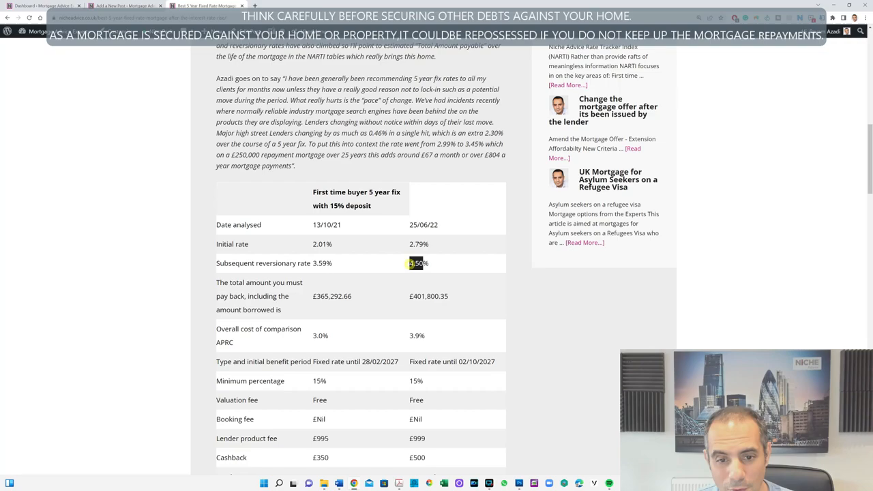
# Highlight the 15% minimum deposit and valuation fee, then reach the buy-to-let tables
pyautogui.scroll(-3)
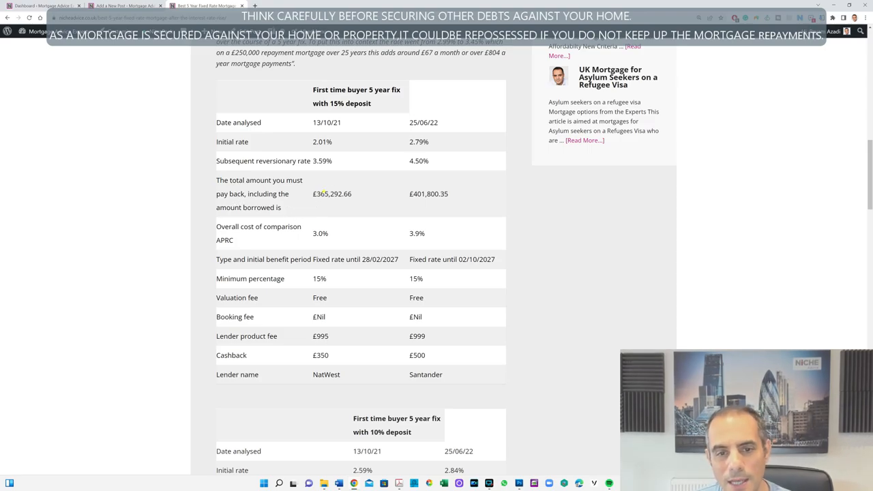
pyautogui.scroll(-3)
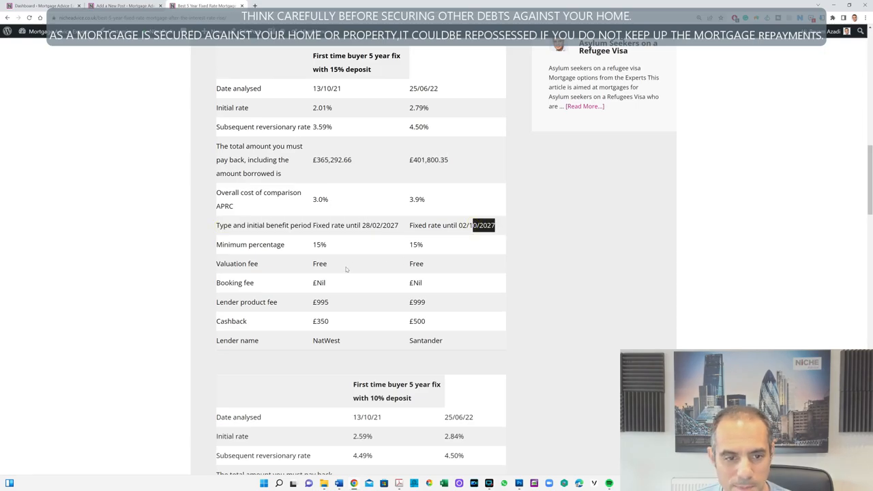
pyautogui.doubleClick(319, 244)
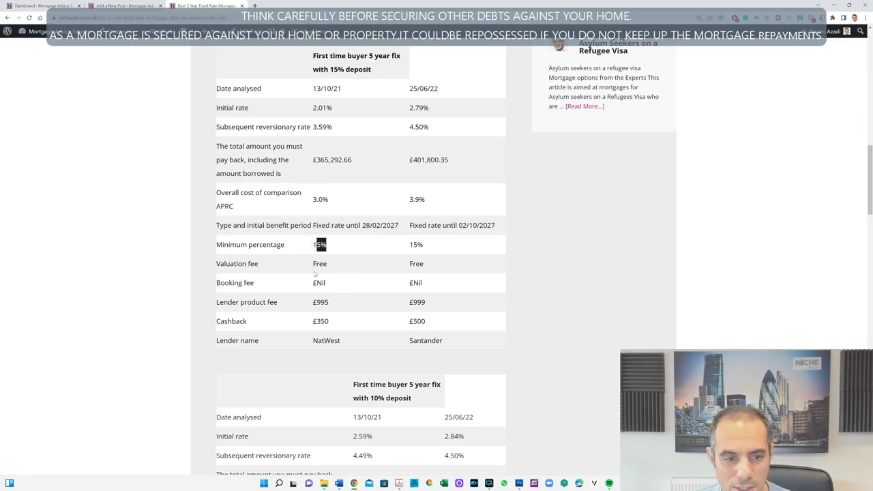
pyautogui.doubleClick(416, 263)
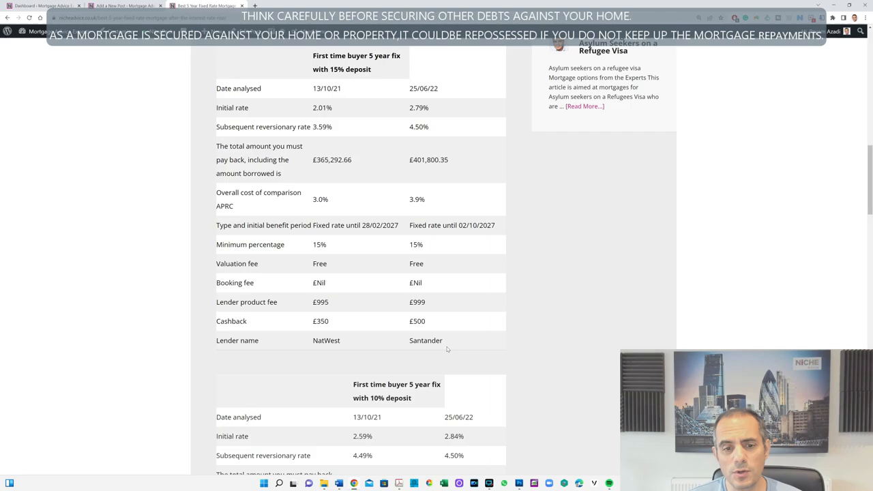
pyautogui.scroll(-3)
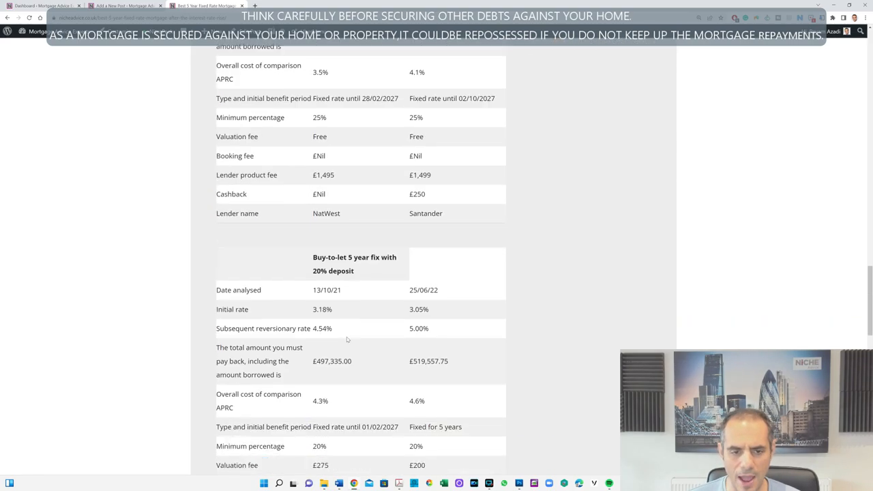
# View the NOTES section at the article's end, then return to the 15% deposit table
pyautogui.scroll(-3)
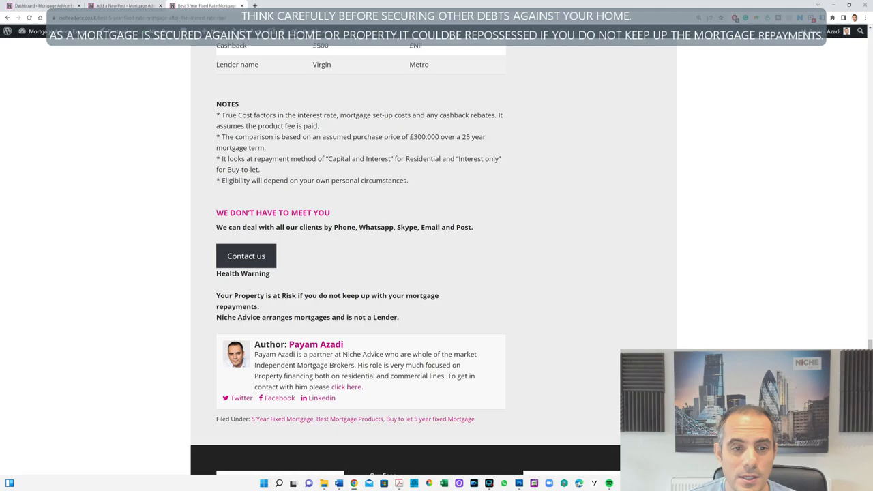
pyautogui.scroll(3)
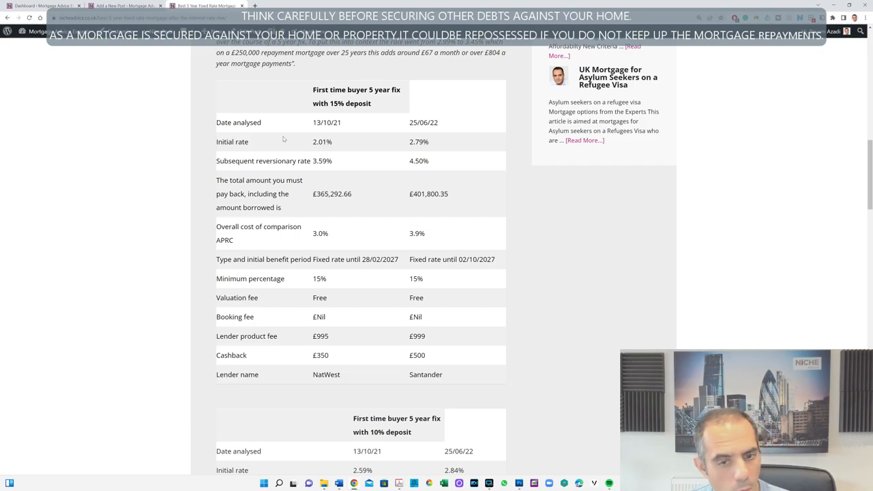
# Bring up the 10% deposit table comparing Accord and Santander and mark a fee
pyautogui.scroll(-3)
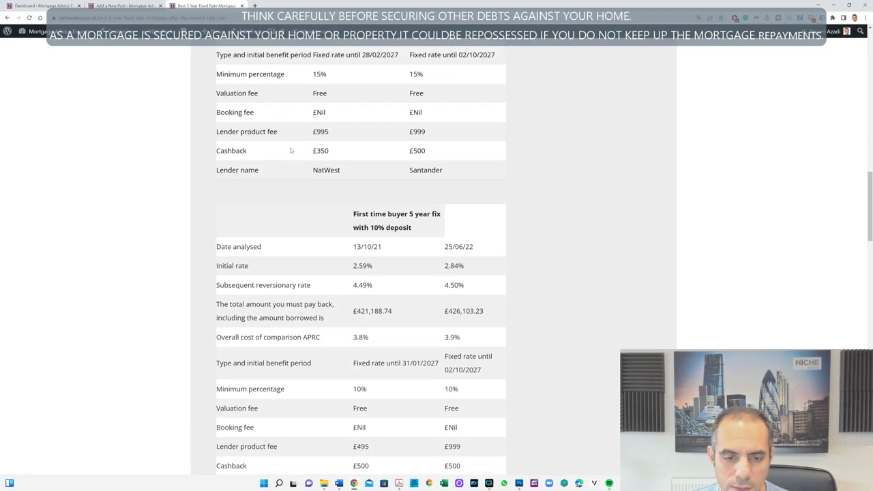
pyautogui.scroll(-3)
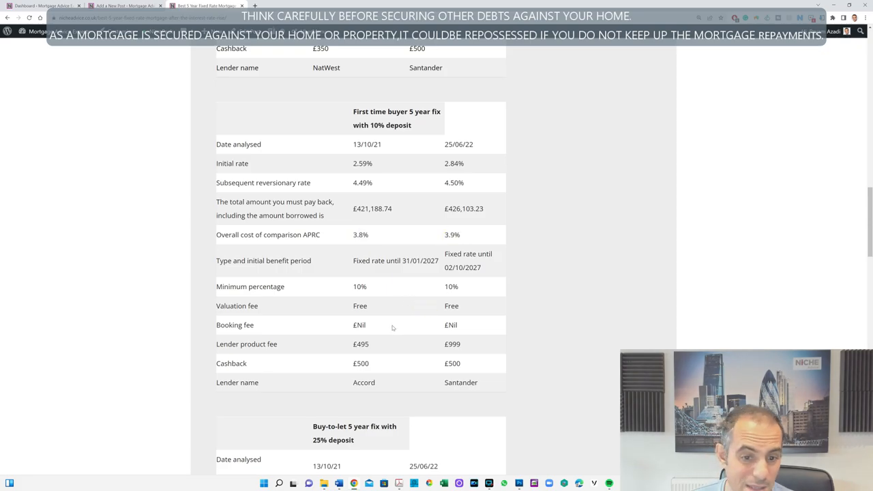
pyautogui.doubleClick(451, 305)
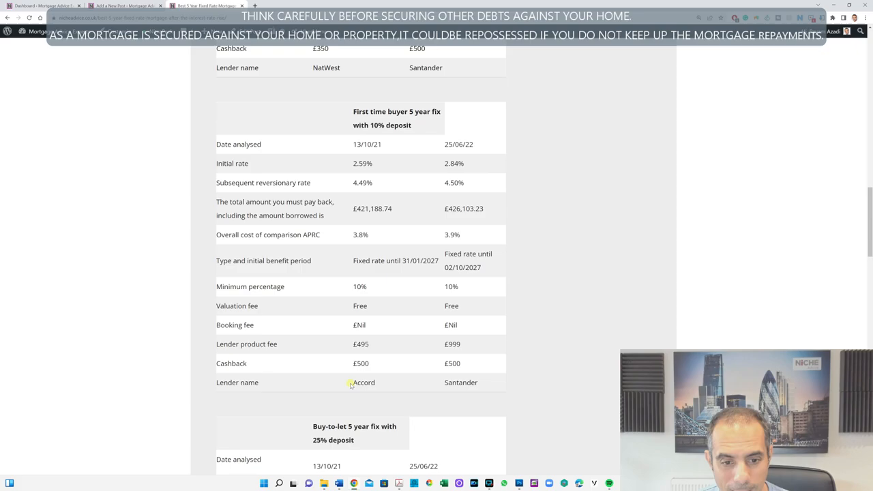
# Mark Accord as the 2021 lender, then return to the NatWest vs Santander 15% deposit table
pyautogui.doubleClick(364, 382)
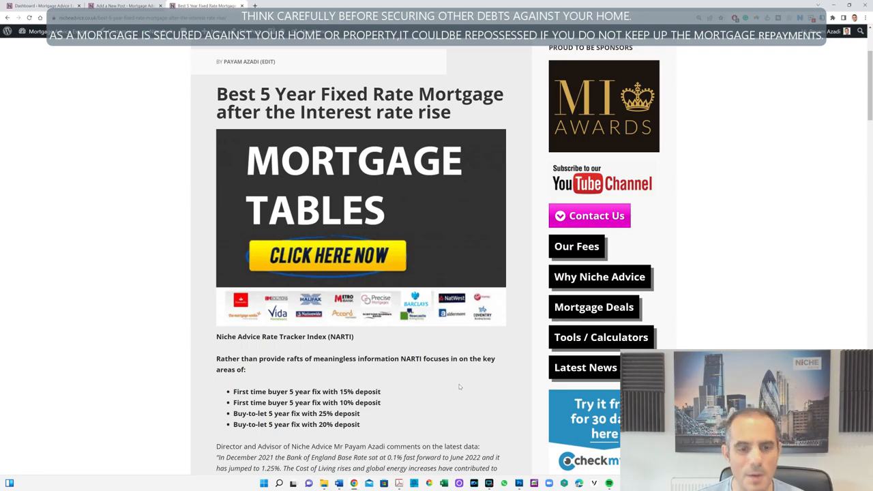
pyautogui.scroll(-3)
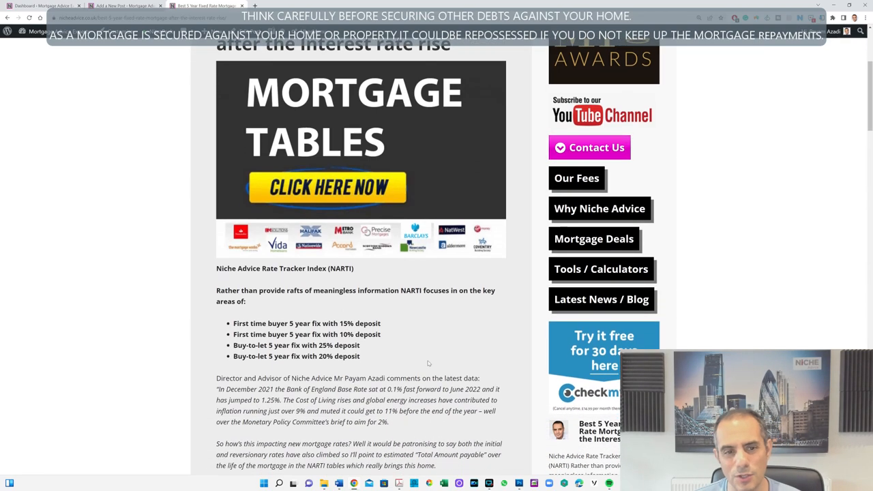
pyautogui.scroll(-3)
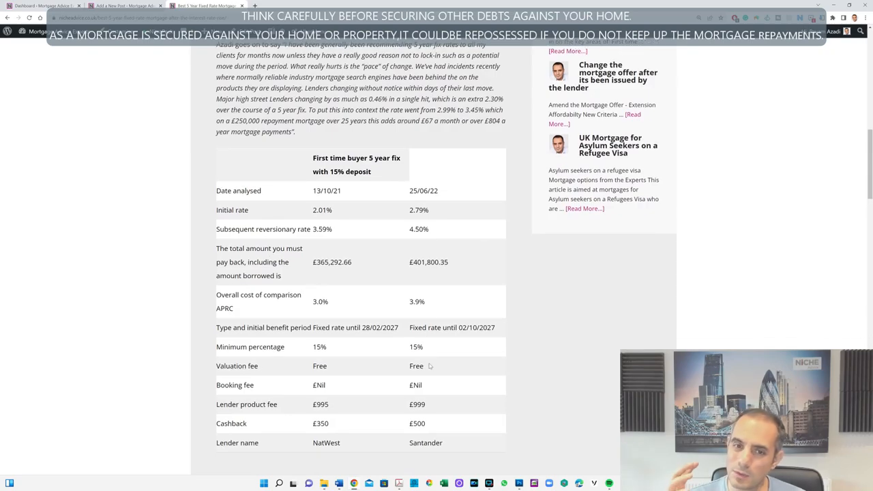